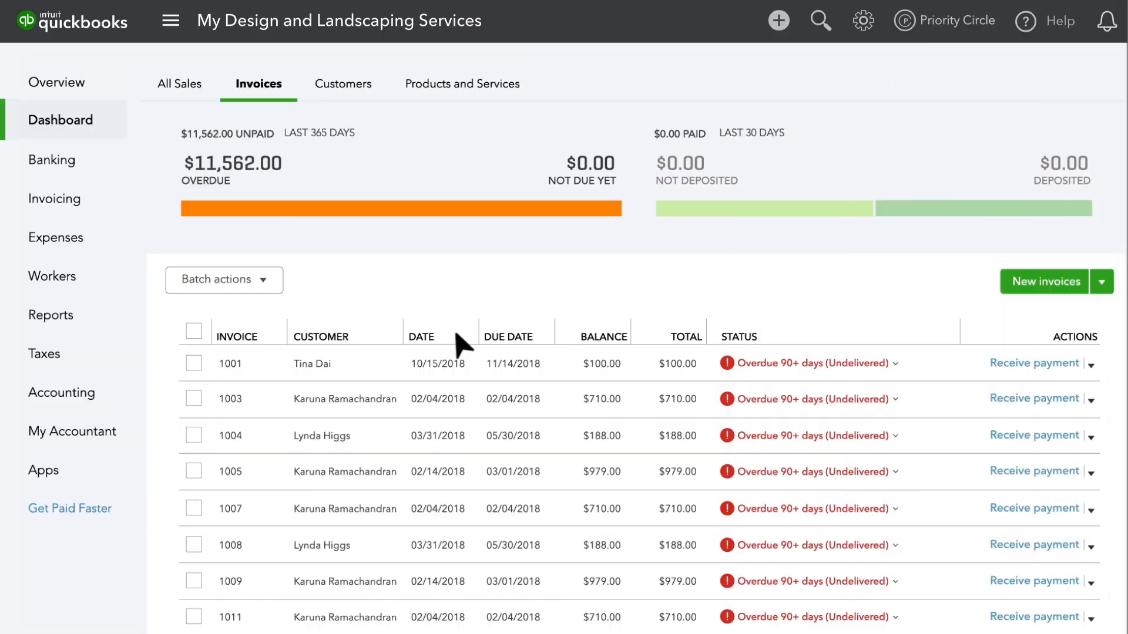
Choose Multiple Invoices to start a batch invoice grid with invoice 1001.
left_click(1101, 281)
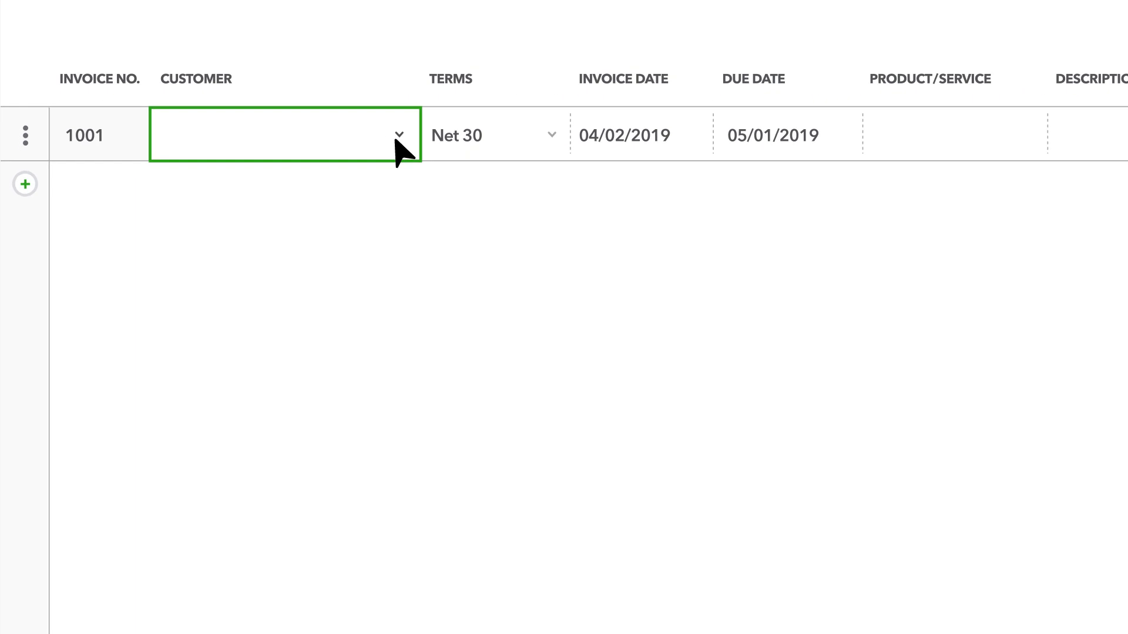
type("Co")
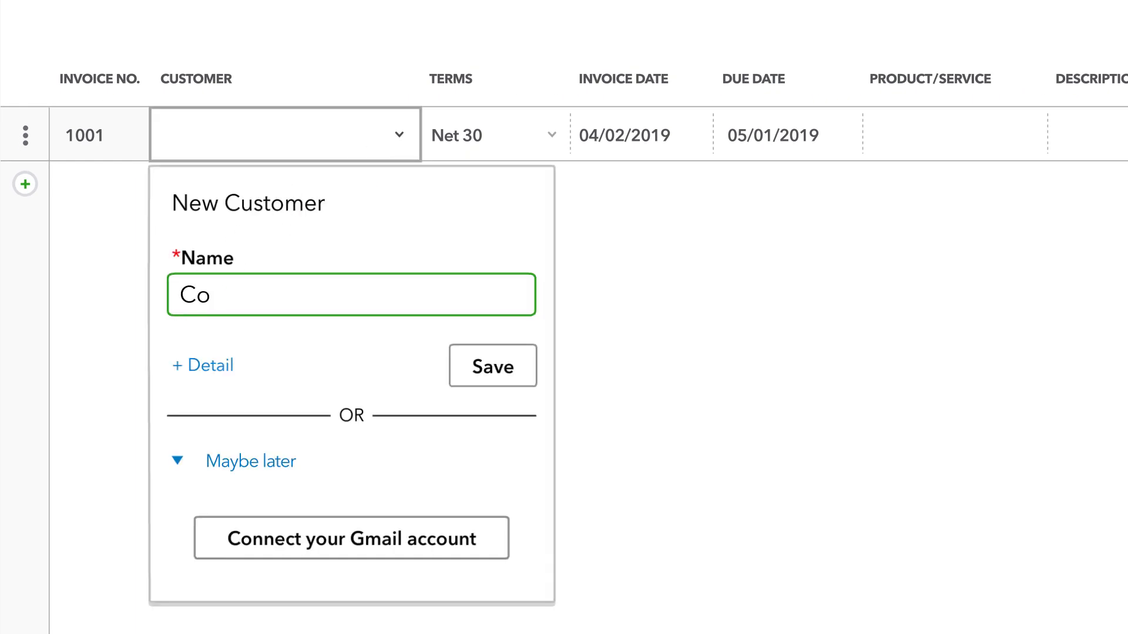
left_click(493, 366)
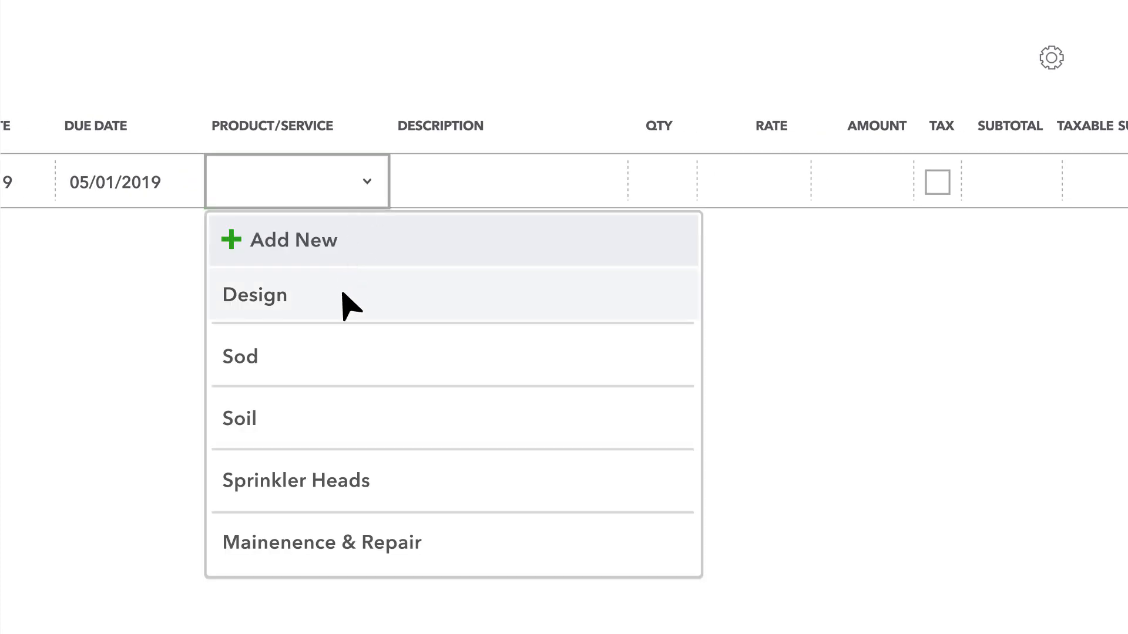
left_click(253, 295)
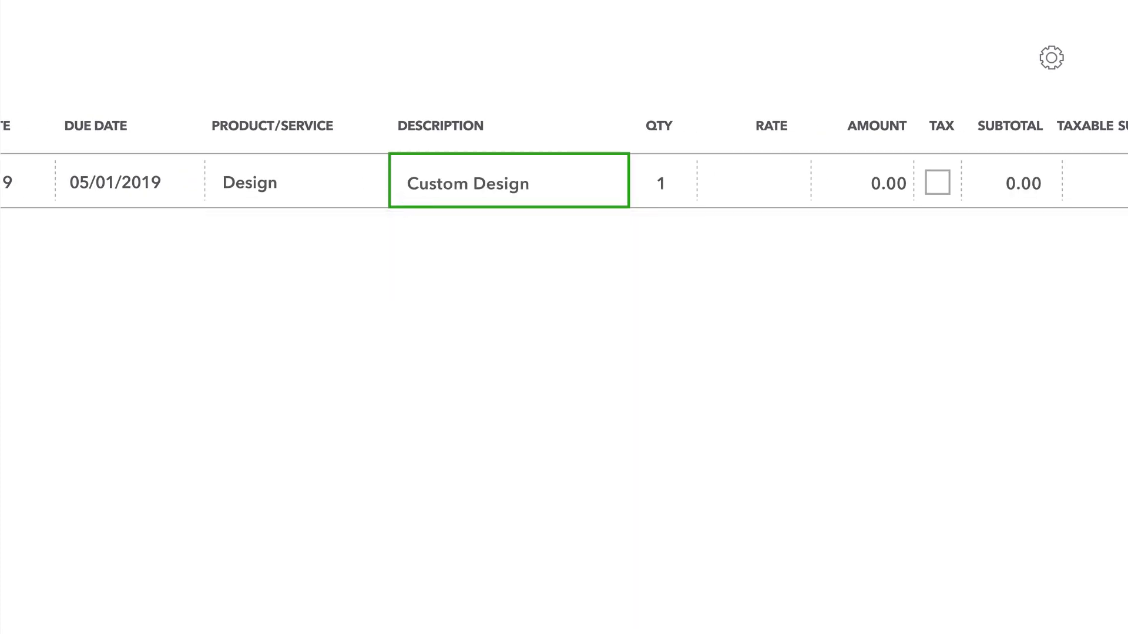
type("50.00")
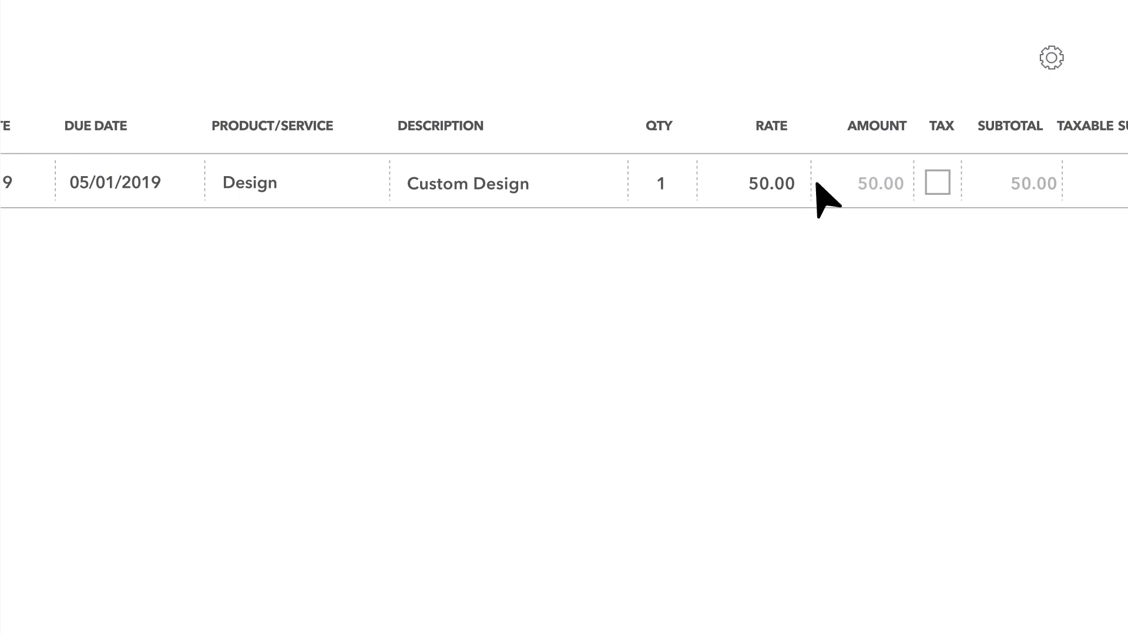
left_click(35, 157)
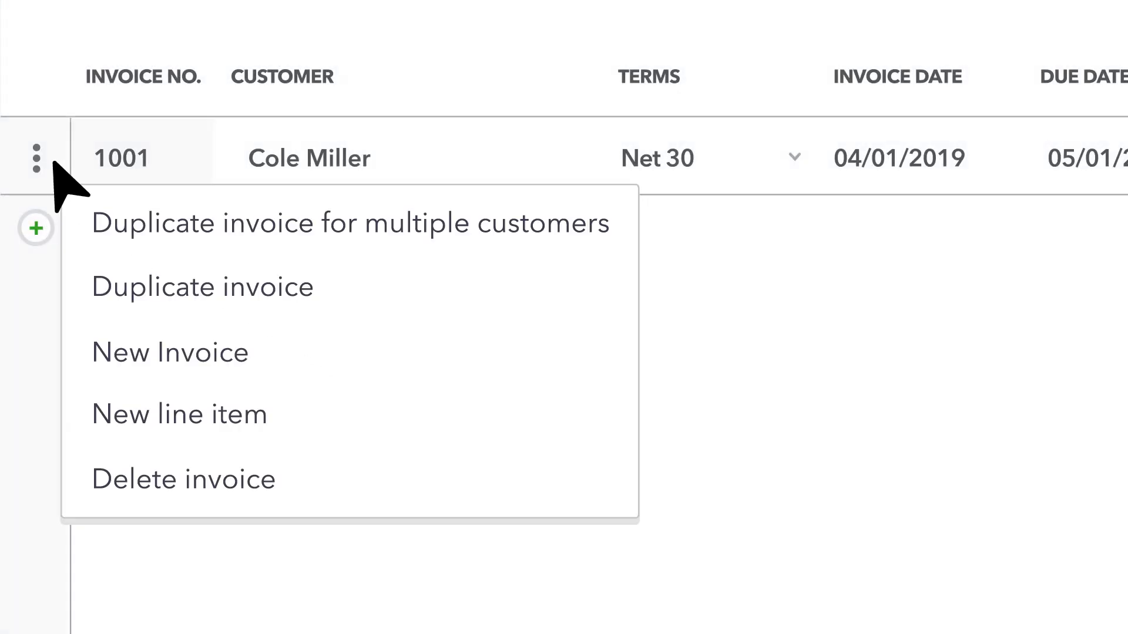
Add a new line item to invoice 1001 from the row's three-dot menu.
left_click(180, 414)
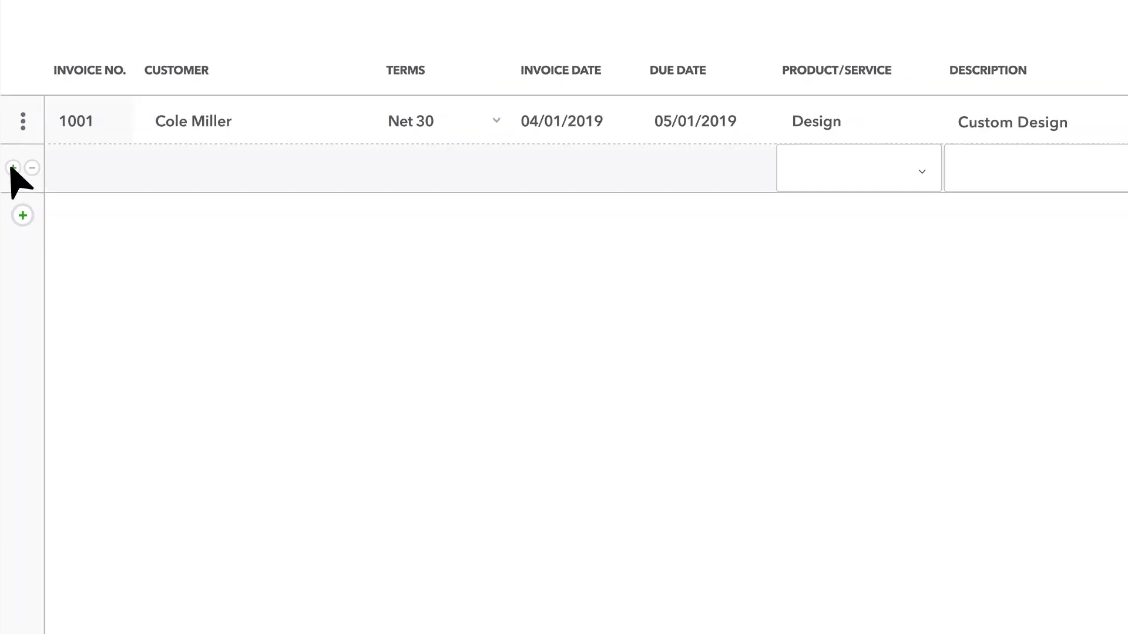
left_click(470, 169)
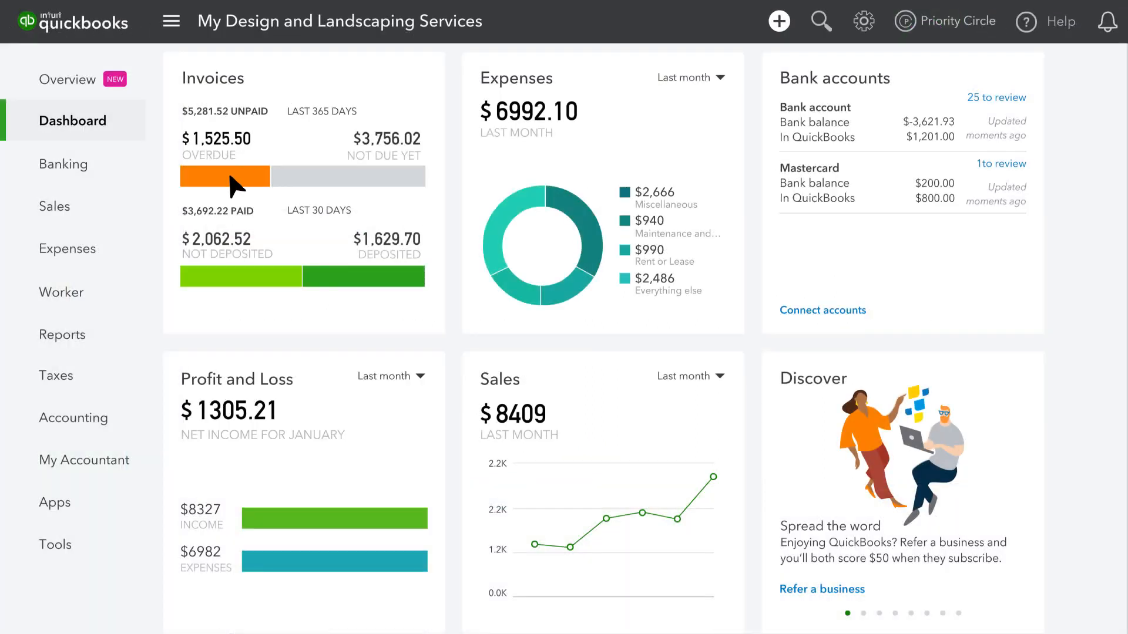
Navigate via Sales > Invoices to the Multiple Invoices entry window.
left_click(54, 206)
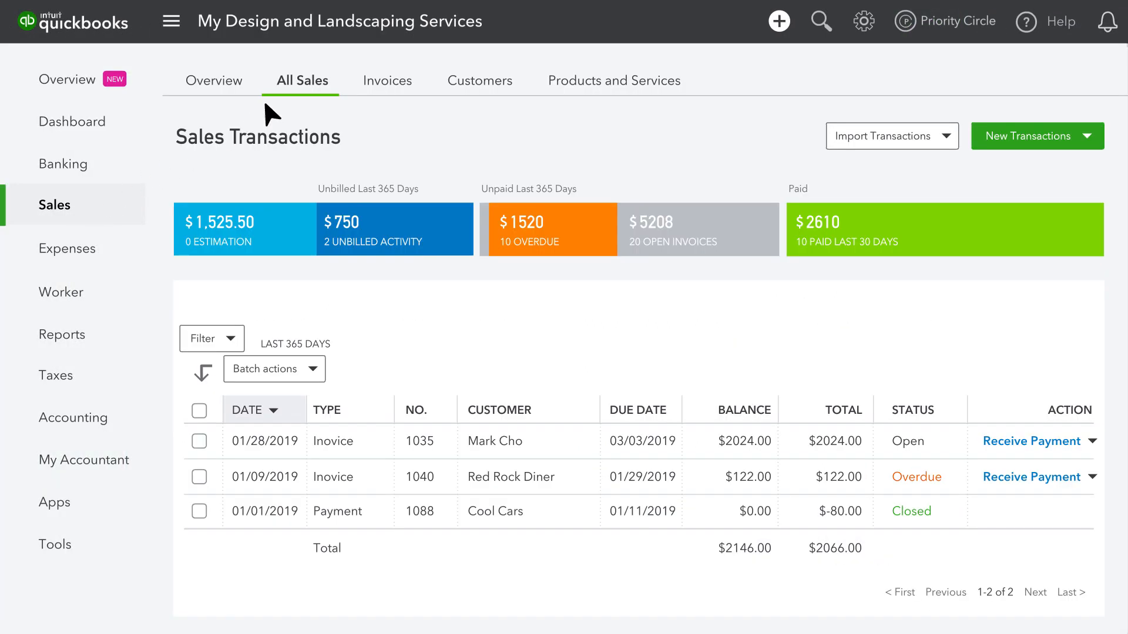
left_click(1038, 135)
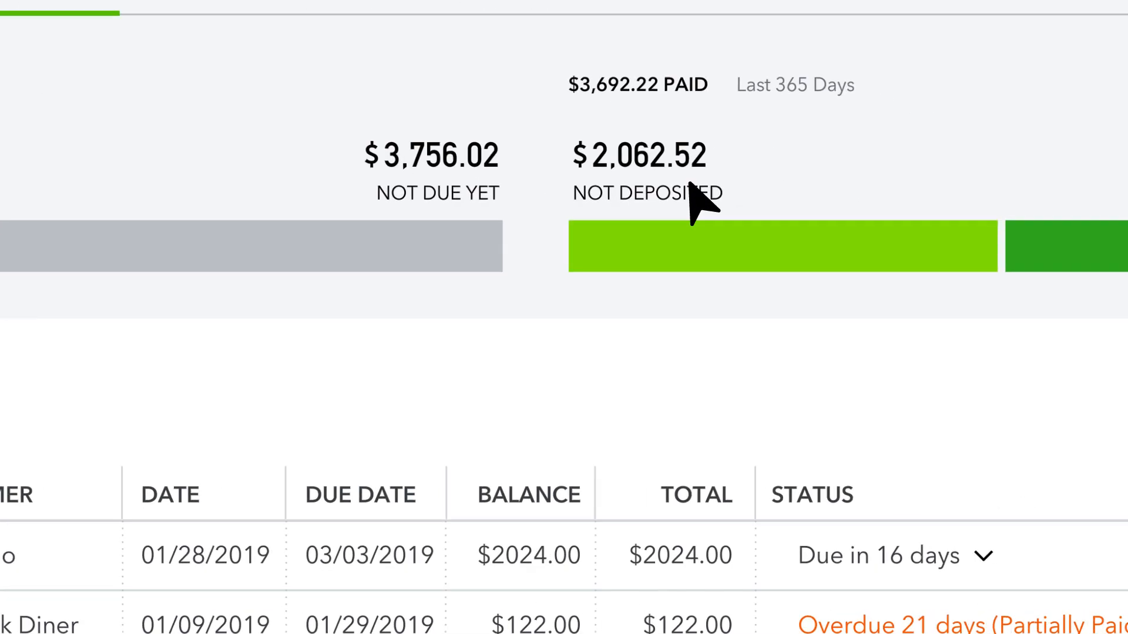
left_click(987, 282)
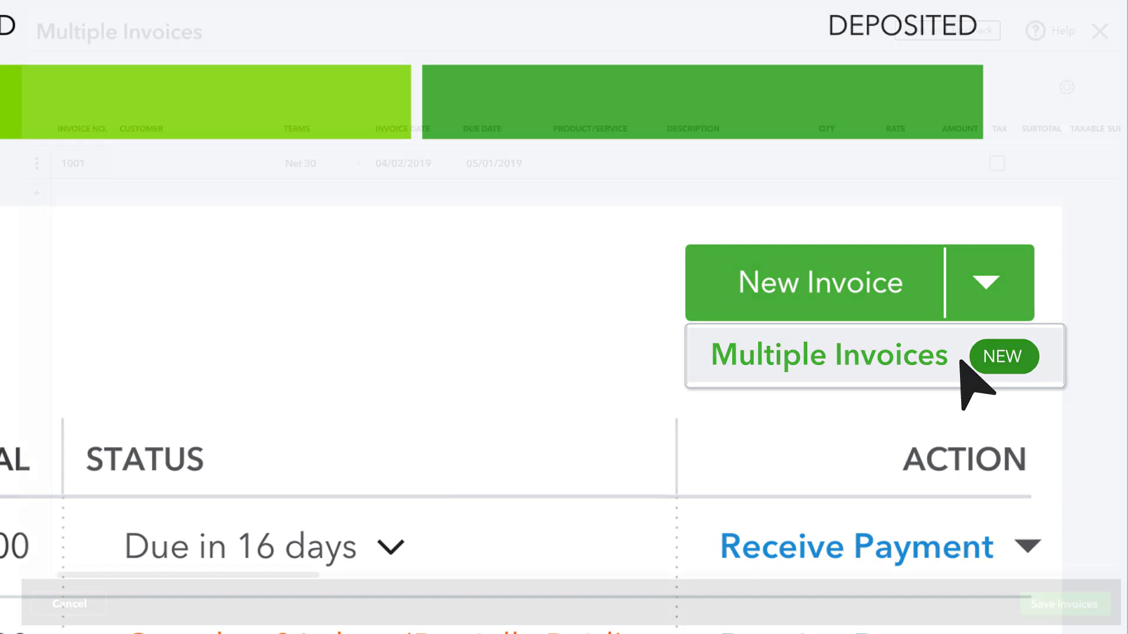
left_click(827, 355)
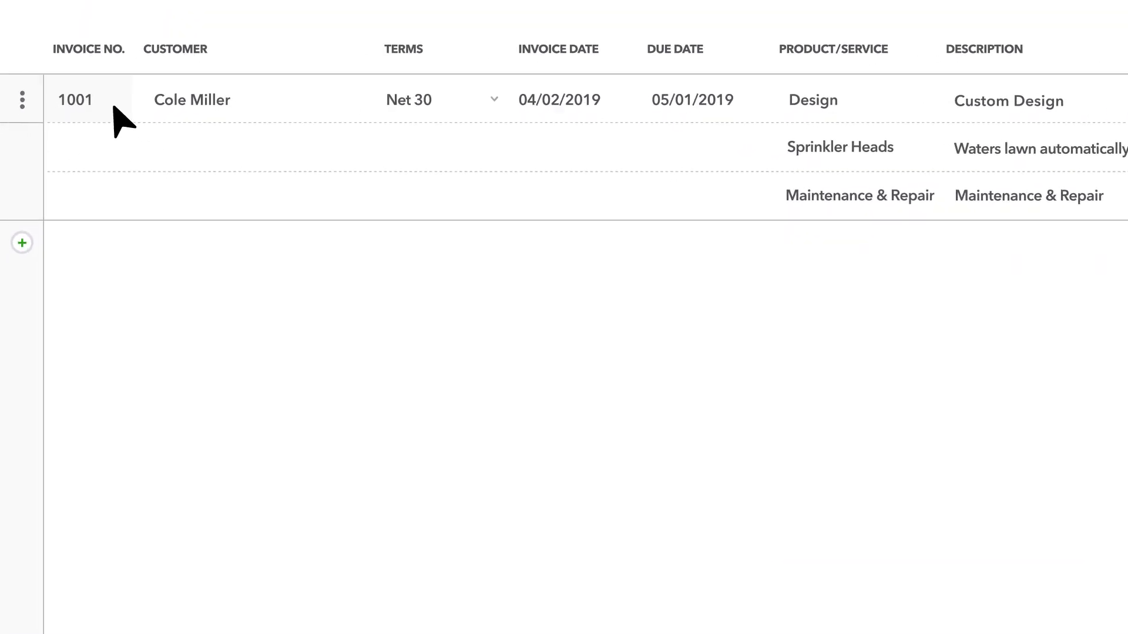
Duplicate invoice 1001 for additional customers and save all three invoices.
left_click(22, 99)
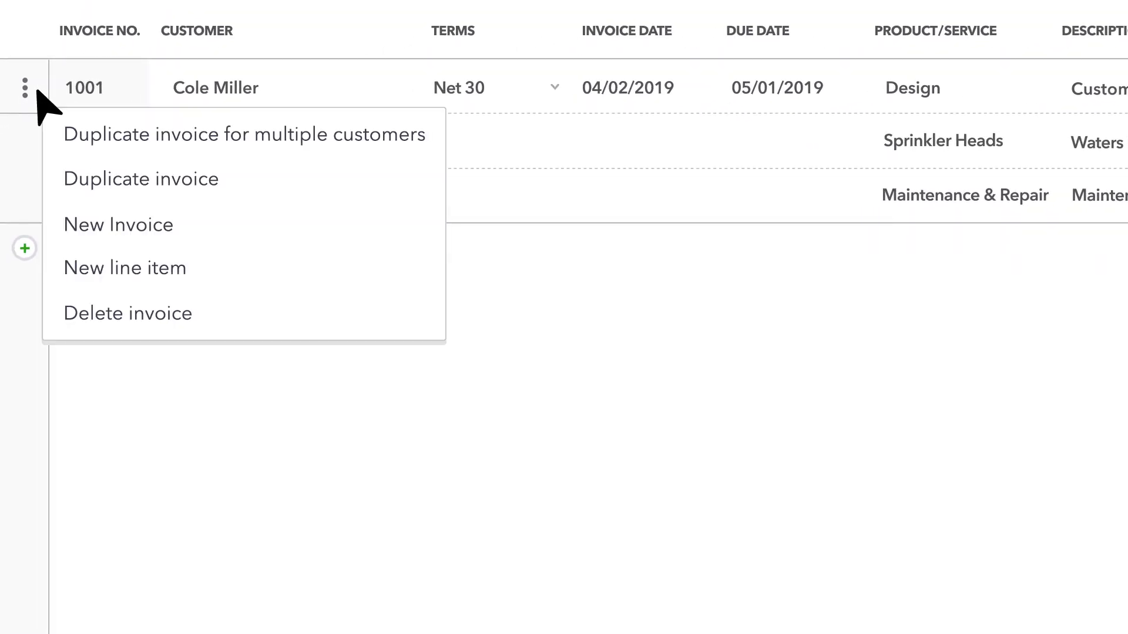
mouse_move(244, 134)
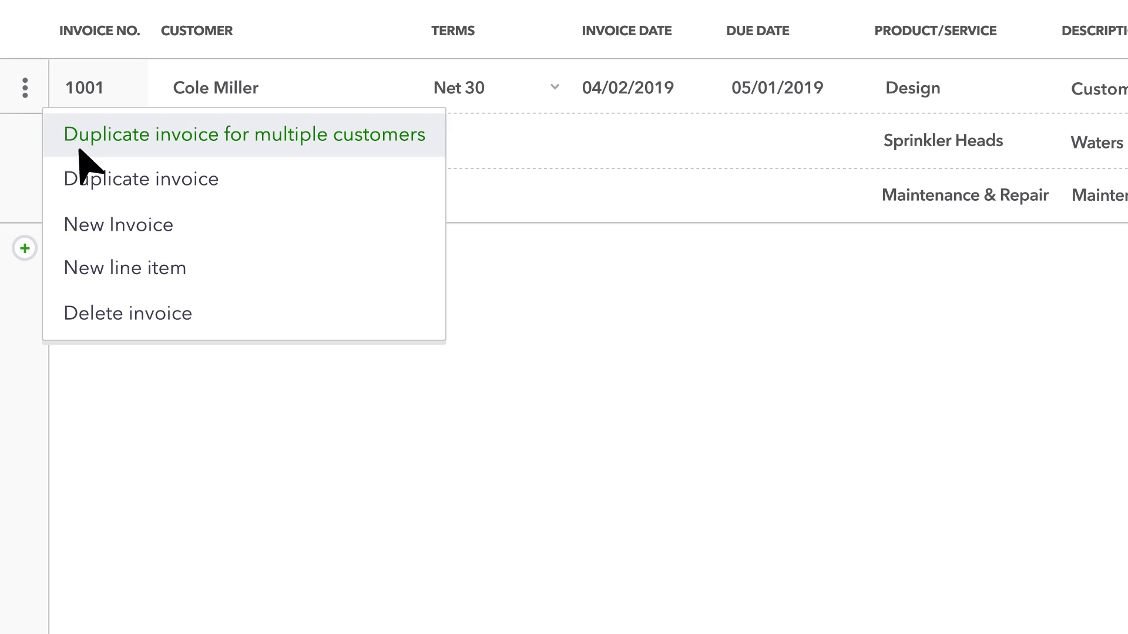
left_click(244, 134)
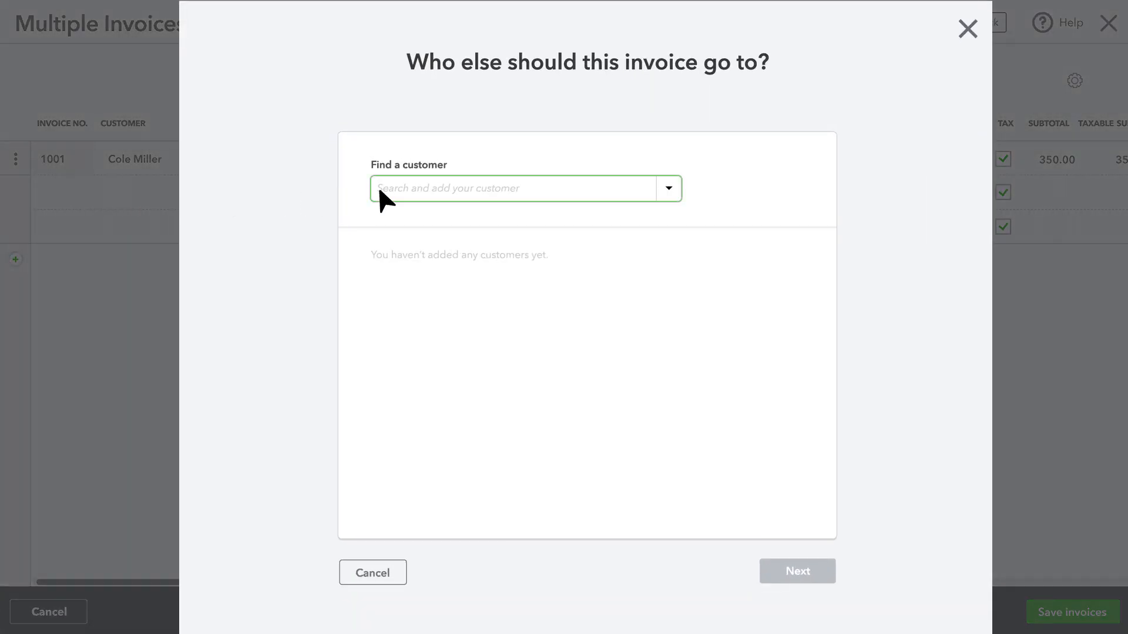
type("A")
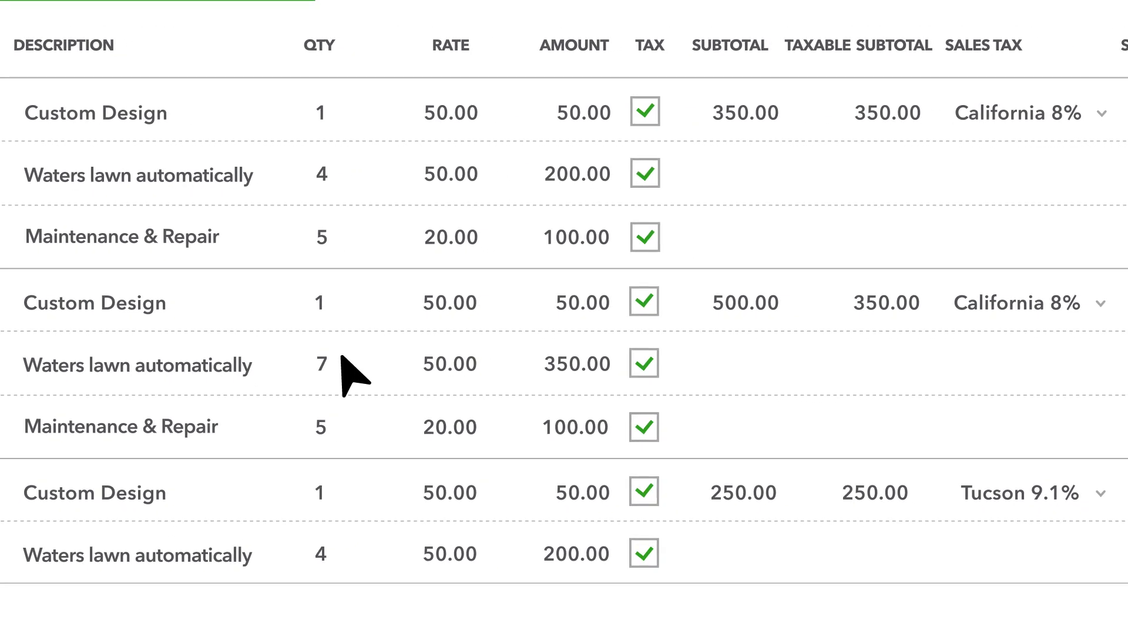
scroll("down", 3)
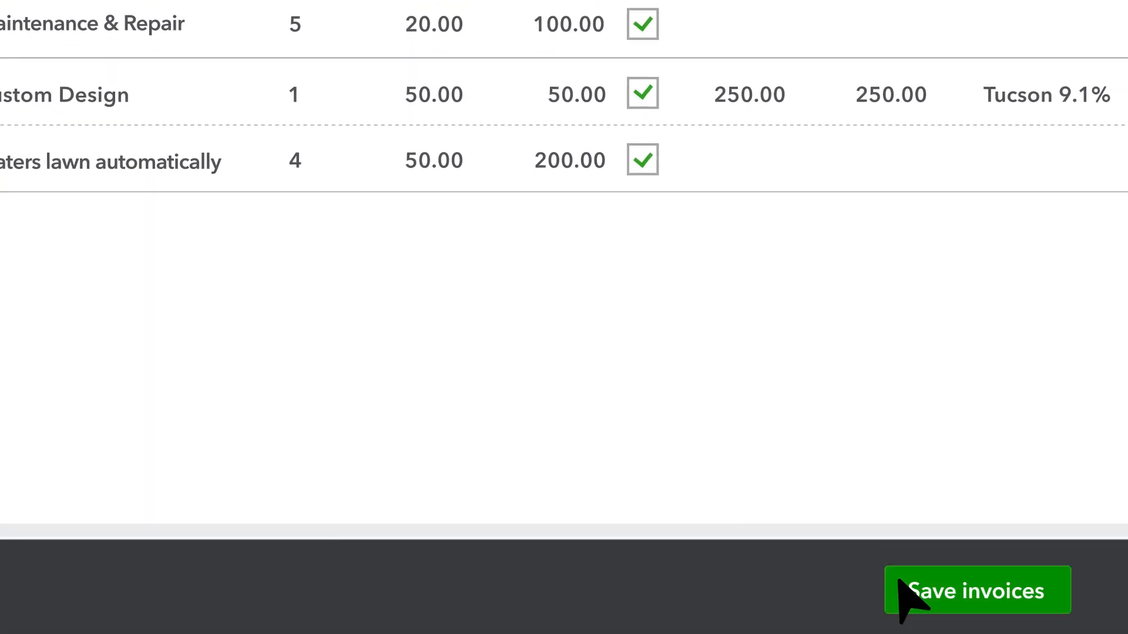
left_click(977, 590)
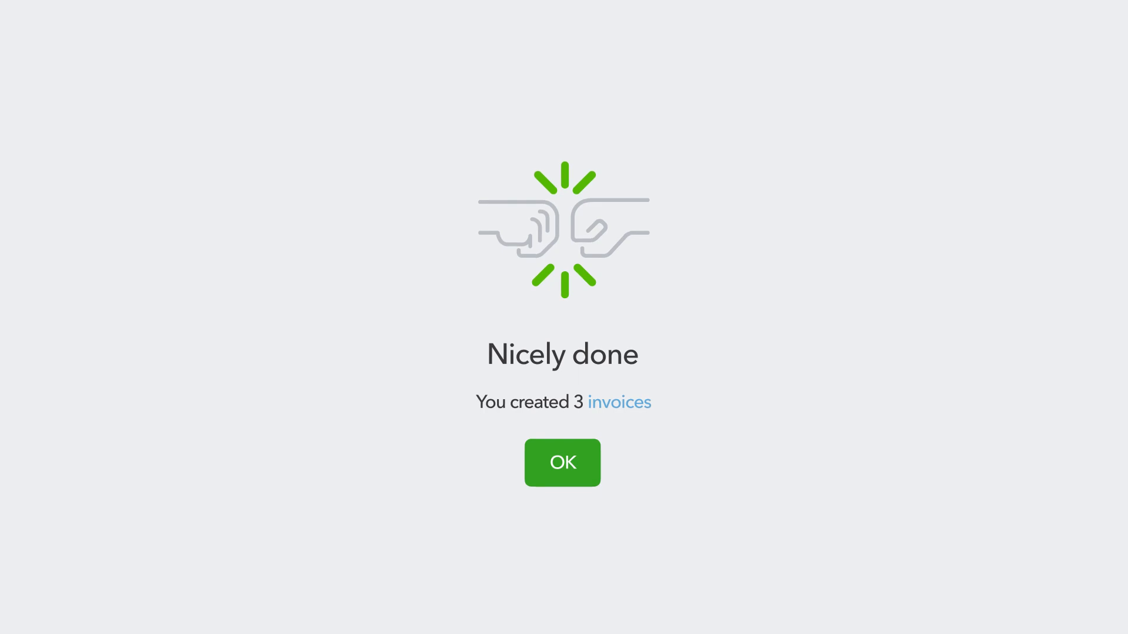
Confirm OK on the 'Nicely done' message to return to the dashboard.
left_click(562, 465)
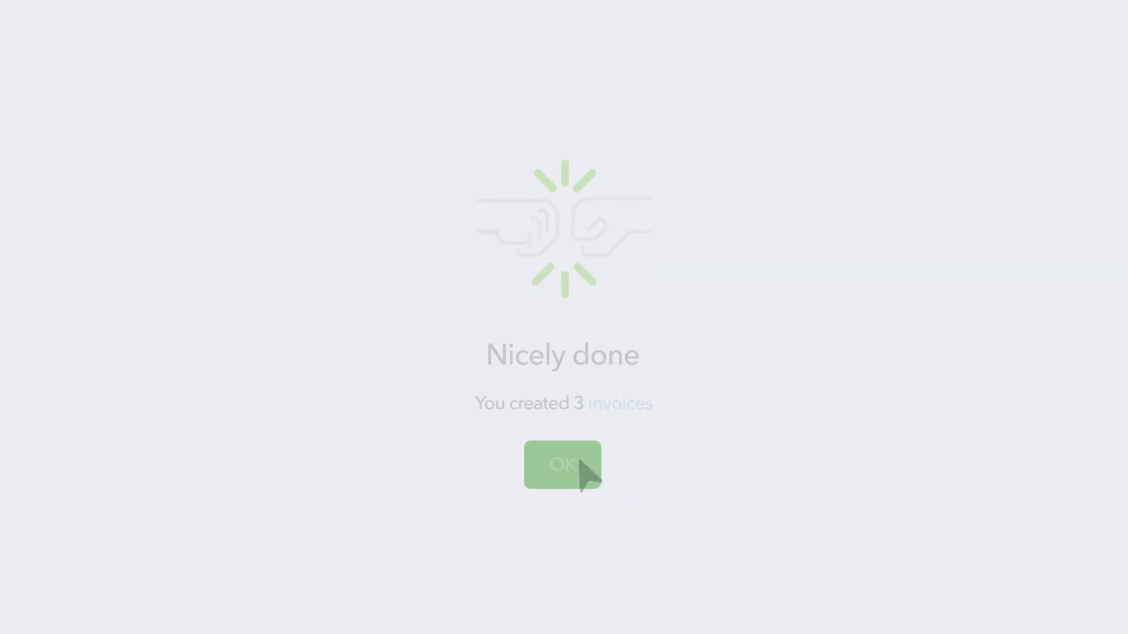
left_click(563, 465)
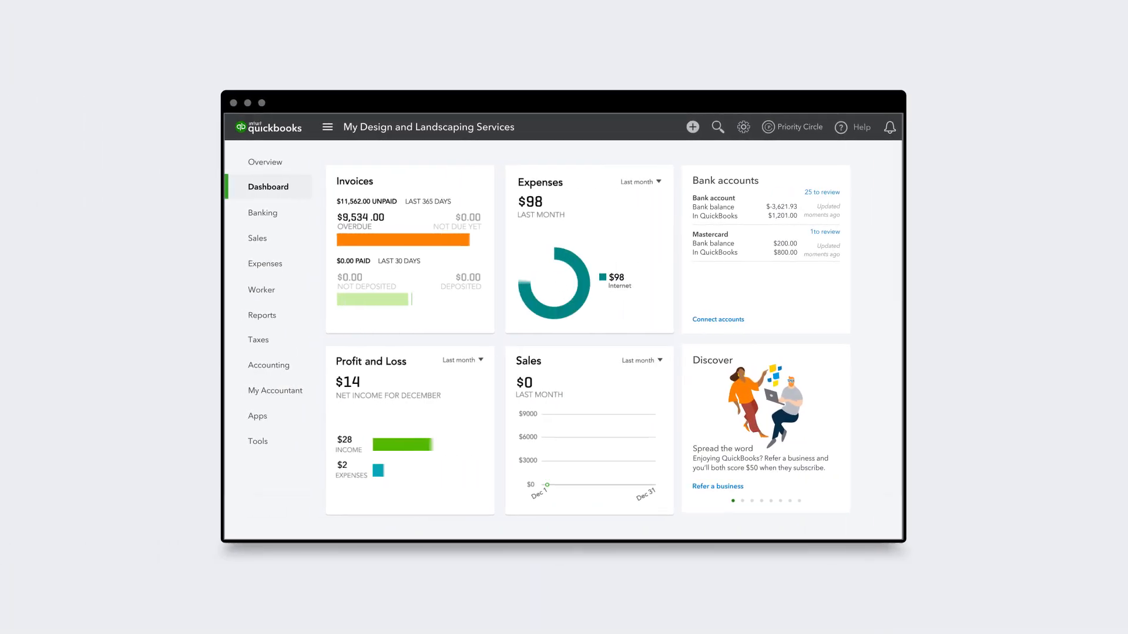